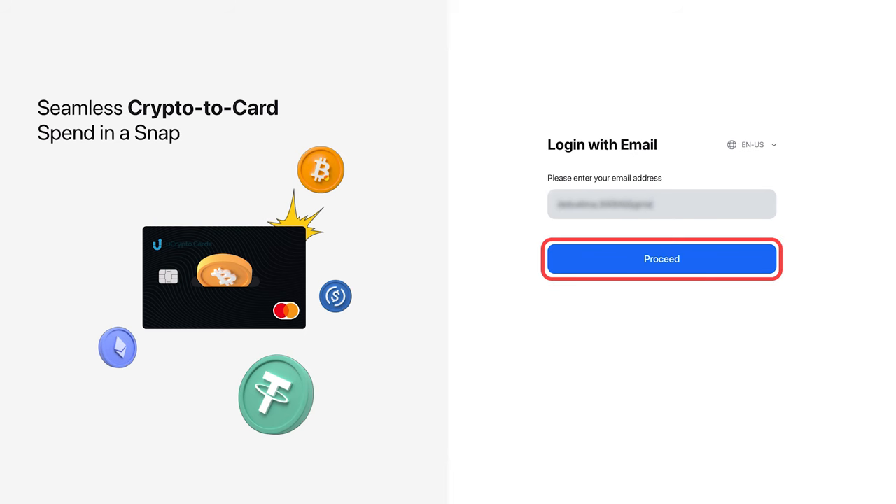
Submit the email login and land on the Physical Card overview with fees and limits.
left_click(660, 259)
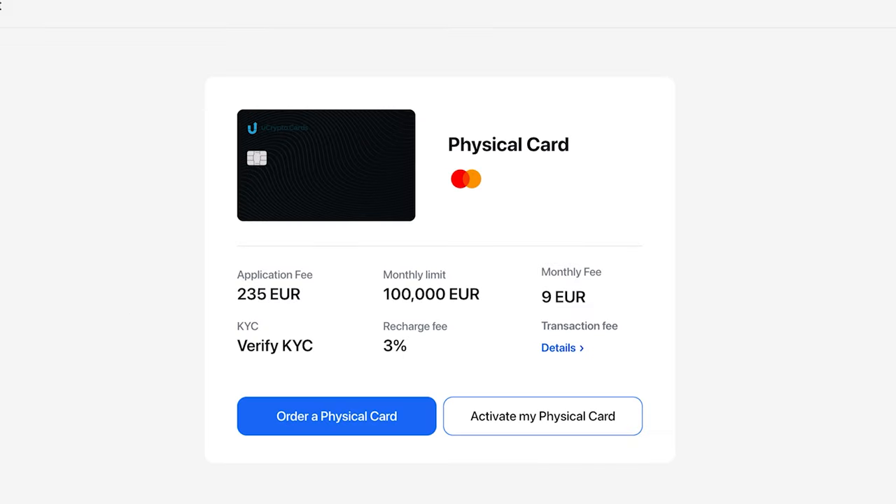
mouse_move(559, 398)
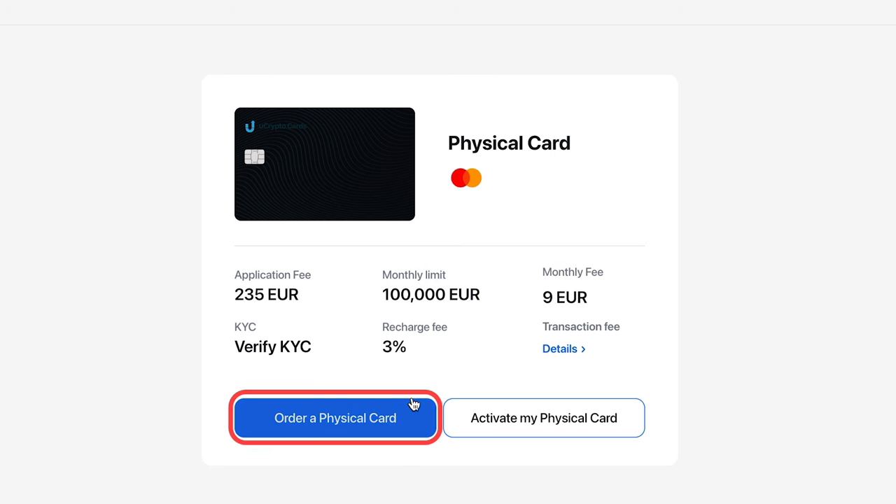
Start a physical card order and choose the outside-Europe passport verification route.
left_click(335, 417)
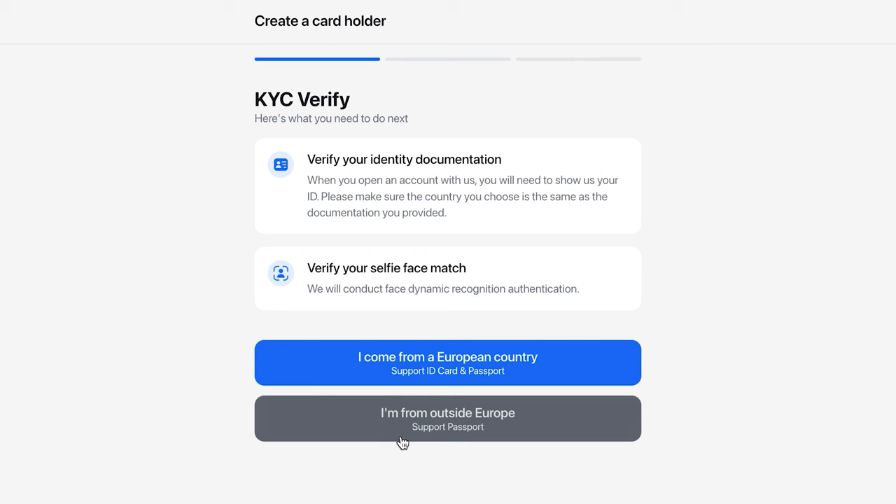
mouse_move(428, 333)
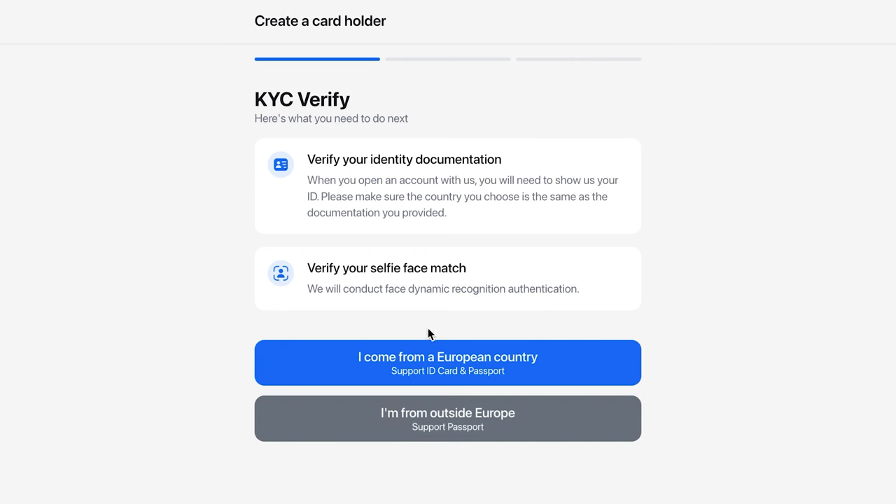
mouse_move(434, 394)
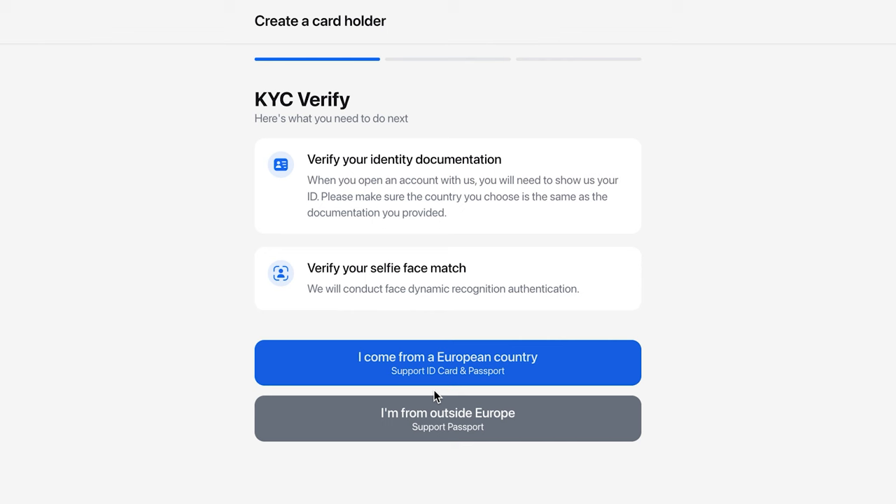
left_click(448, 363)
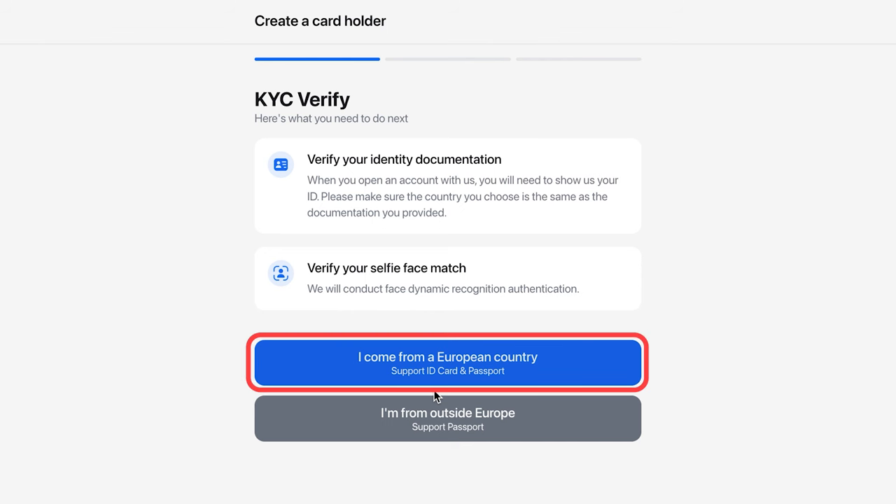
left_click(447, 417)
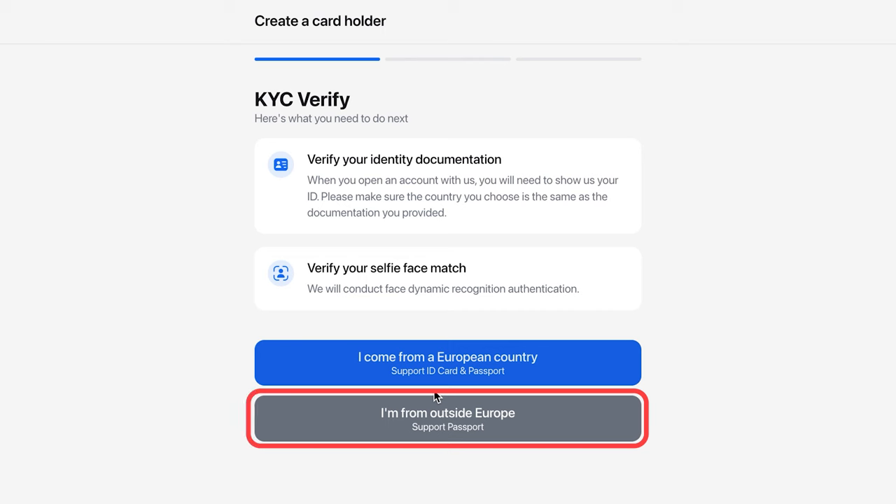
left_click(448, 419)
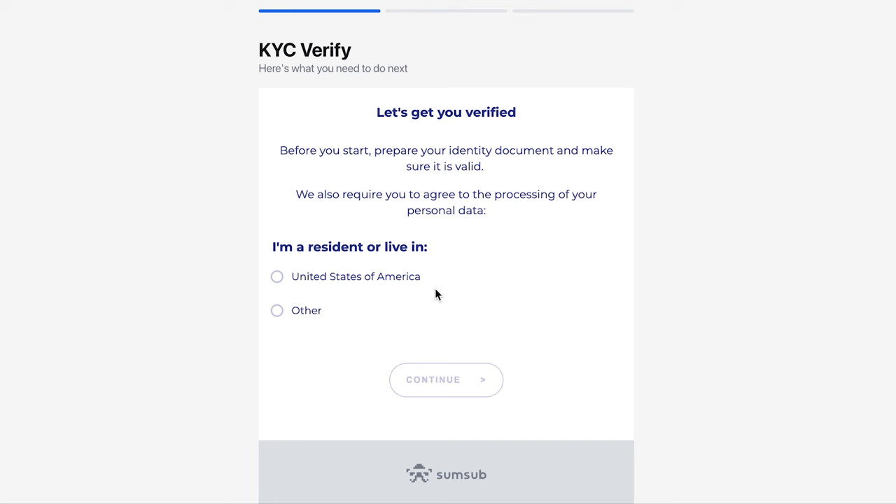
mouse_move(283, 310)
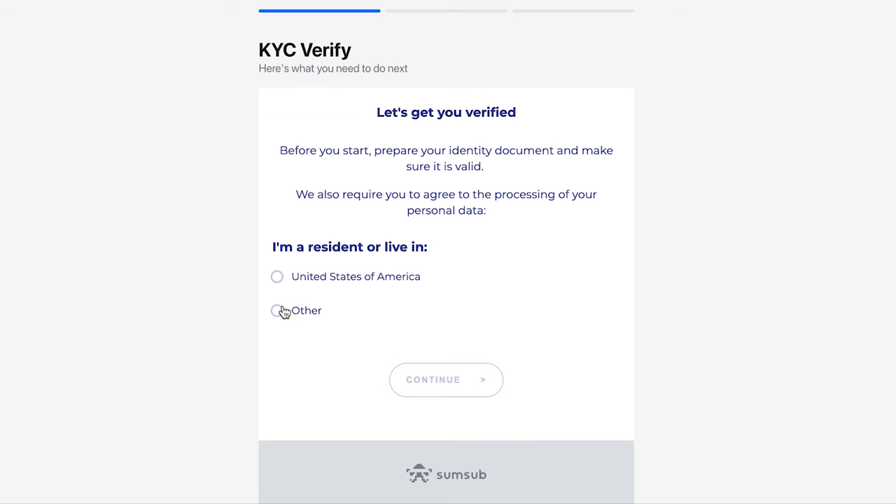
Set residence to Other, accept data processing, pick Moldova (Republic of) as issuing country and Passport as document.
left_click(277, 310)
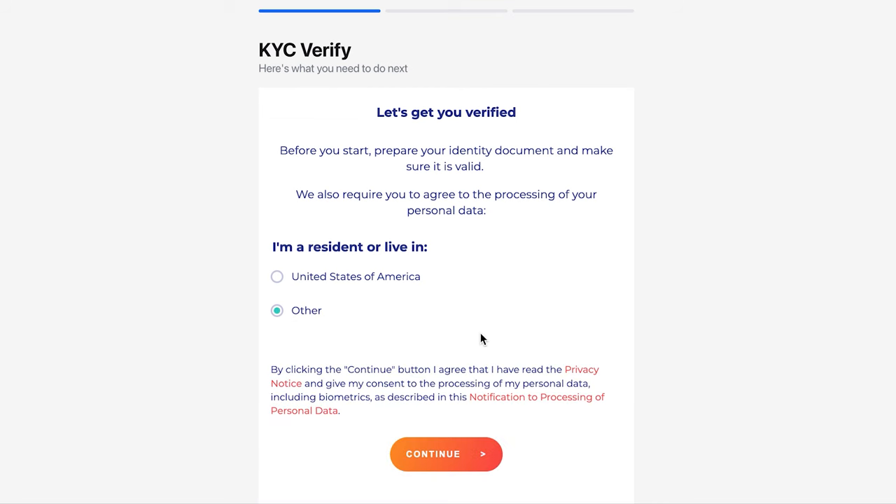
left_click(446, 453)
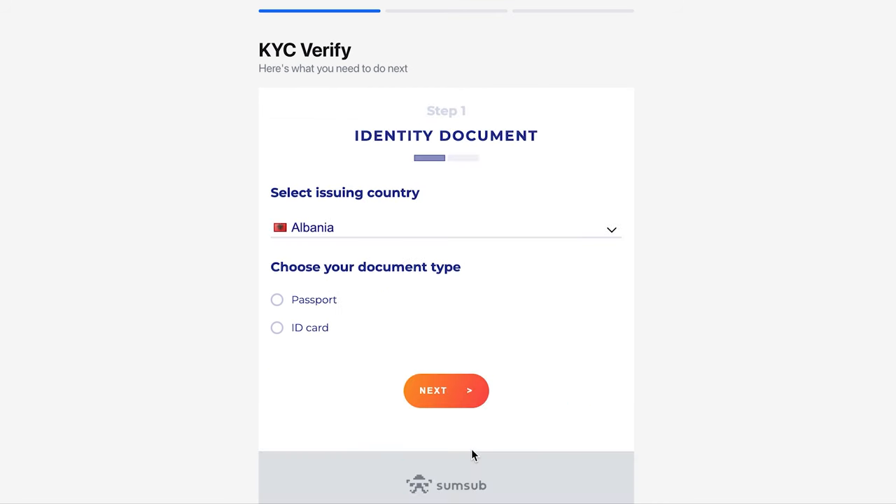
left_click(445, 226)
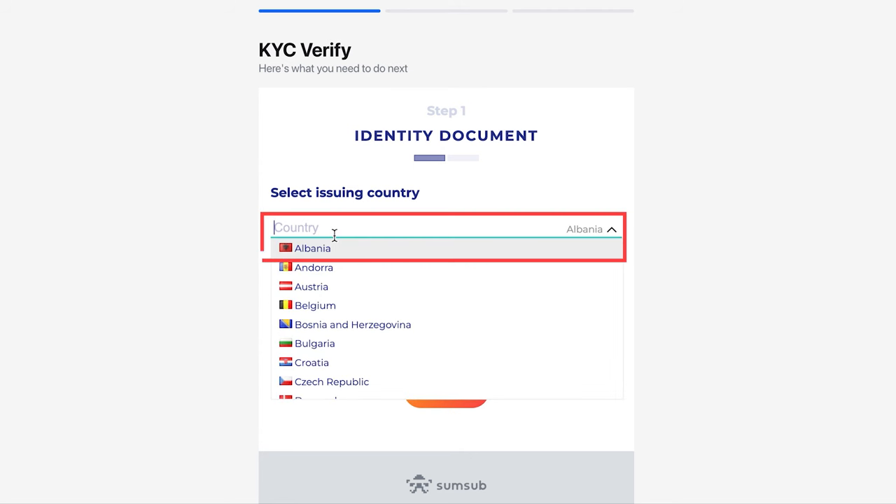
type("mo")
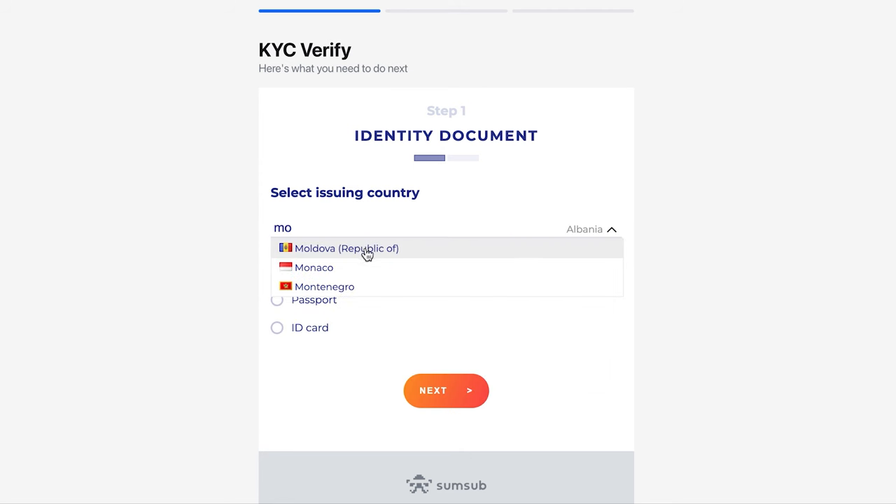
left_click(347, 249)
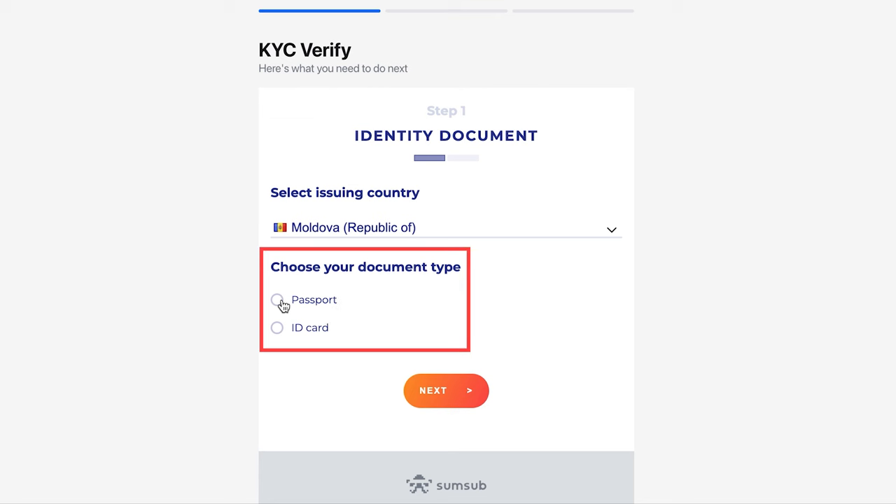
left_click(278, 300)
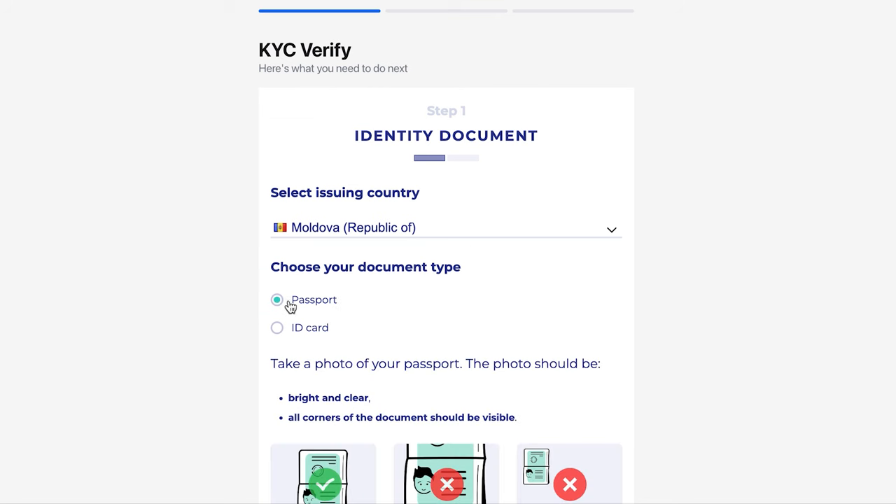
scroll("down", 3)
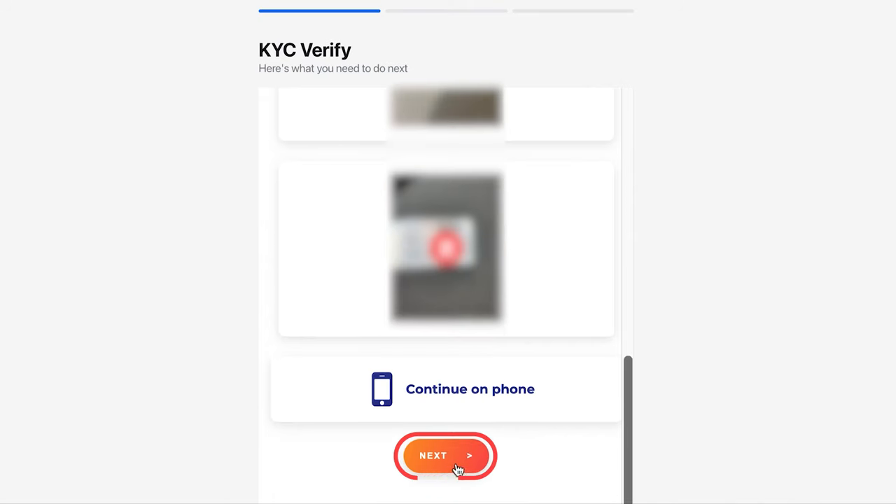
Proceed past the passport photo step and run the selfie face check to reach the KYC review.
left_click(445, 456)
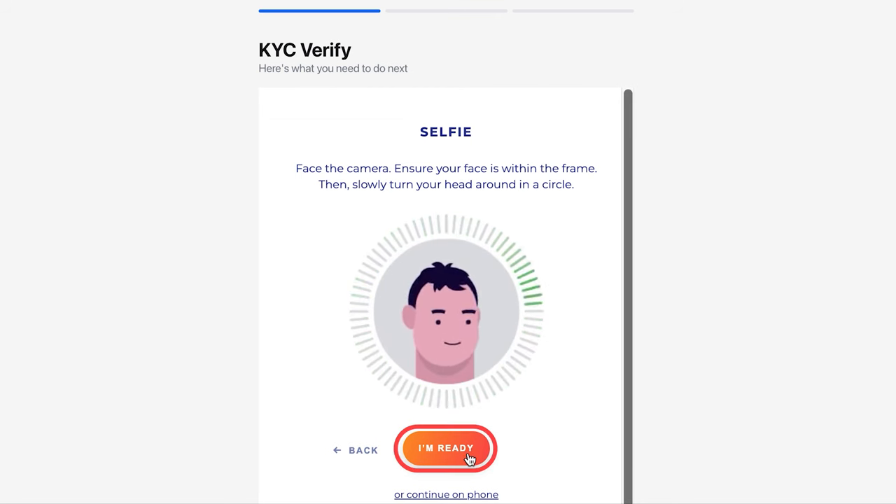
left_click(445, 448)
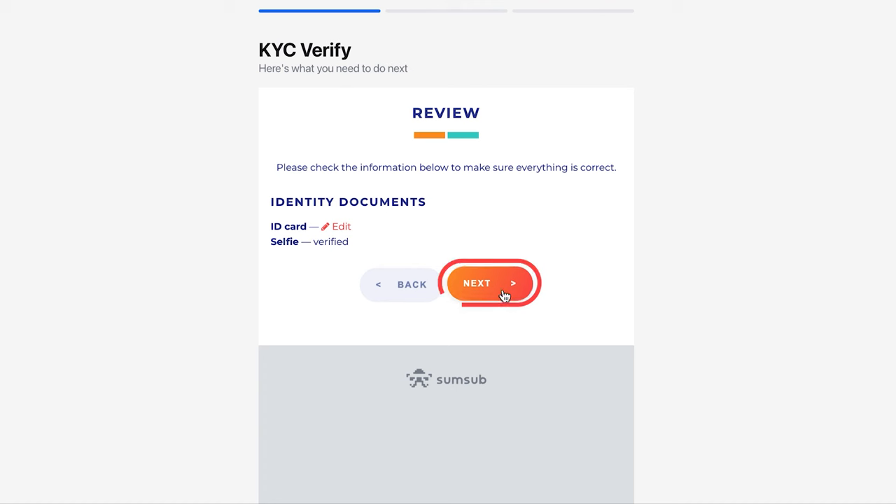
Continue to cardholder details, enter the phone number and confirm, getting 'Review submitted!'.
left_click(490, 283)
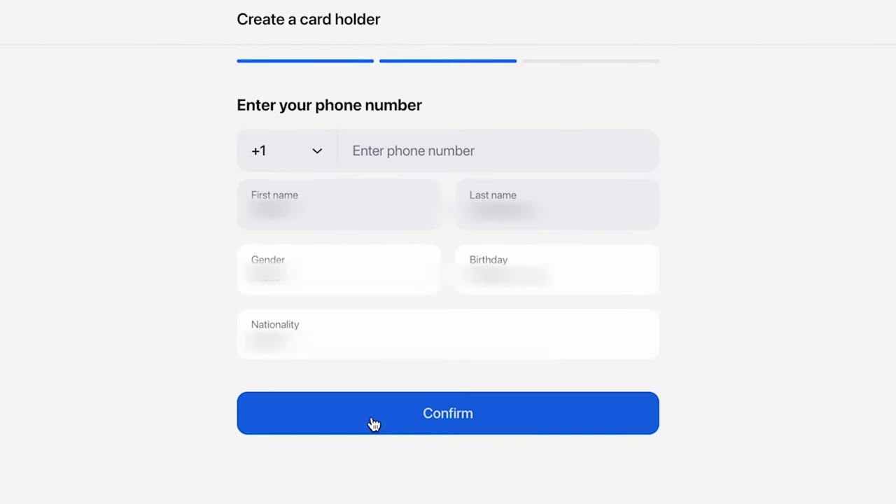
mouse_move(305, 161)
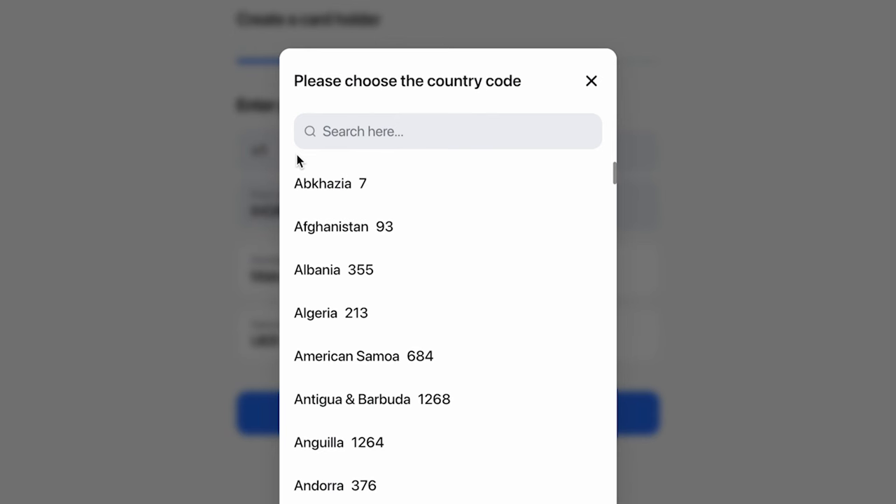
type("u")
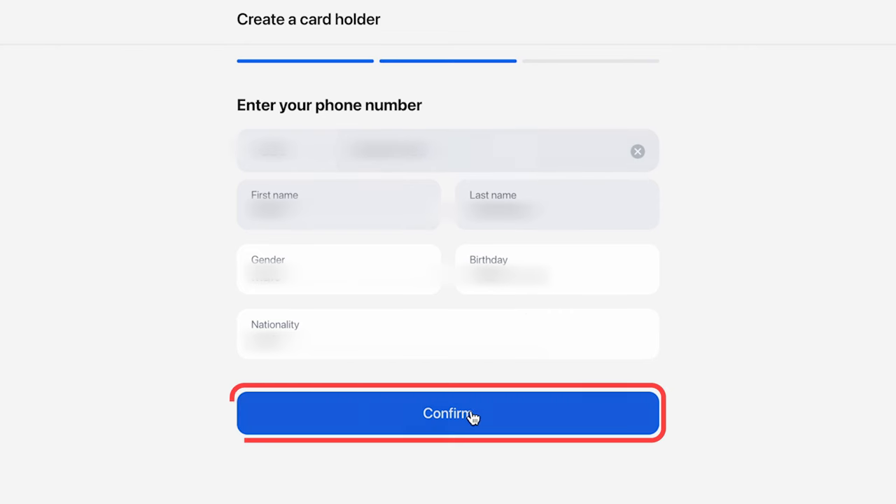
left_click(448, 413)
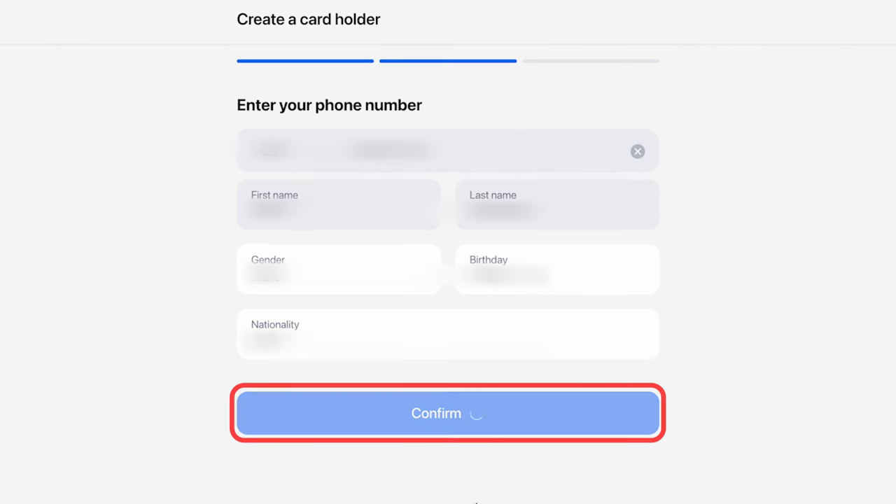
left_click(448, 413)
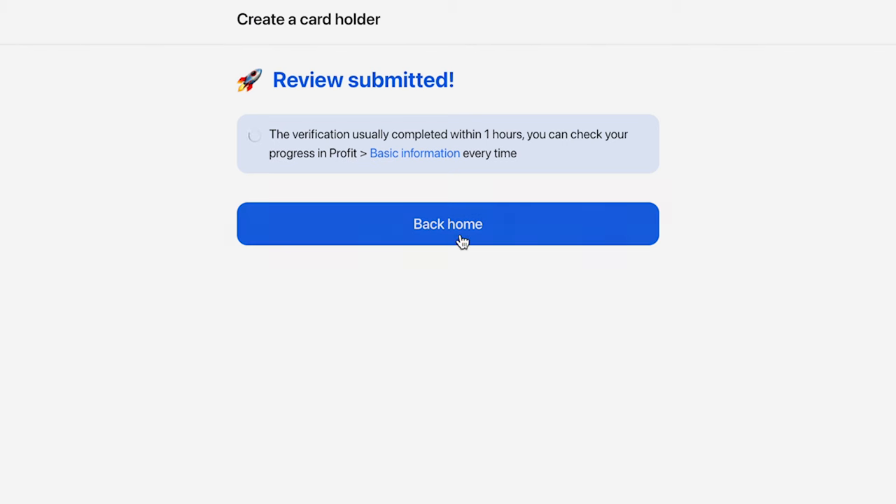
Return home, restart the physical card order and confirm the consignee and delivery address, reaching the 274.48 USDT payment.
left_click(448, 224)
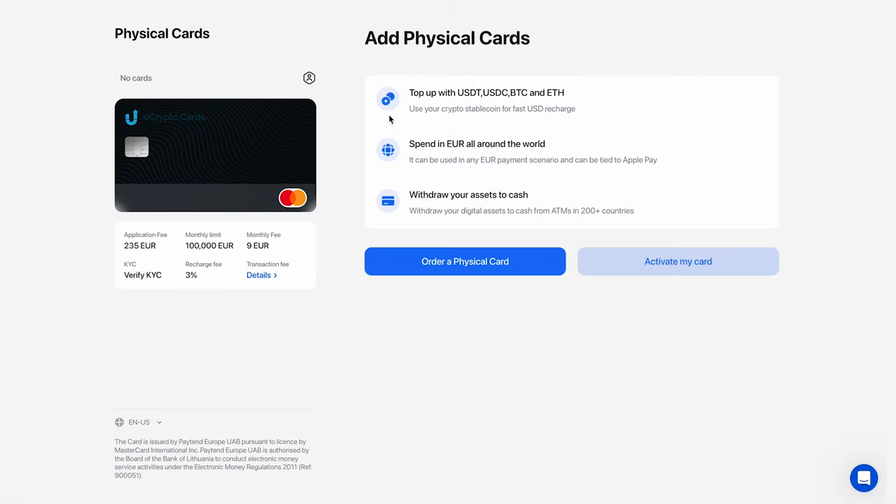
mouse_move(335, 83)
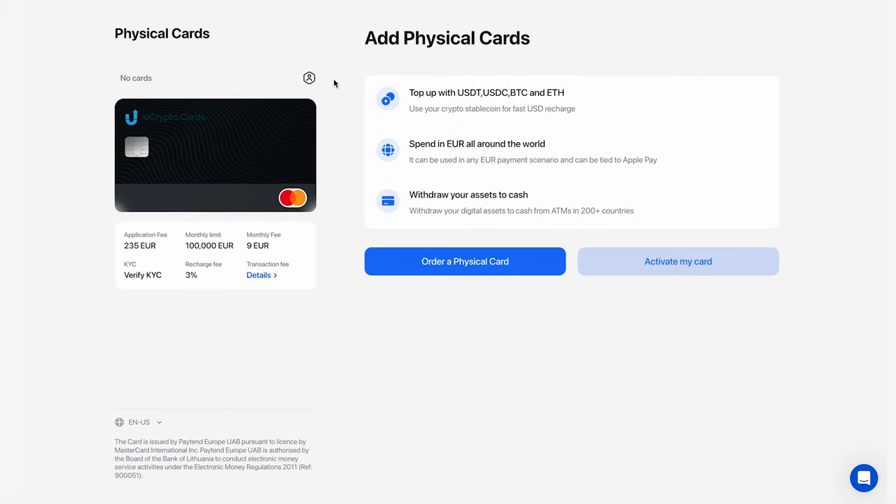
left_click(308, 78)
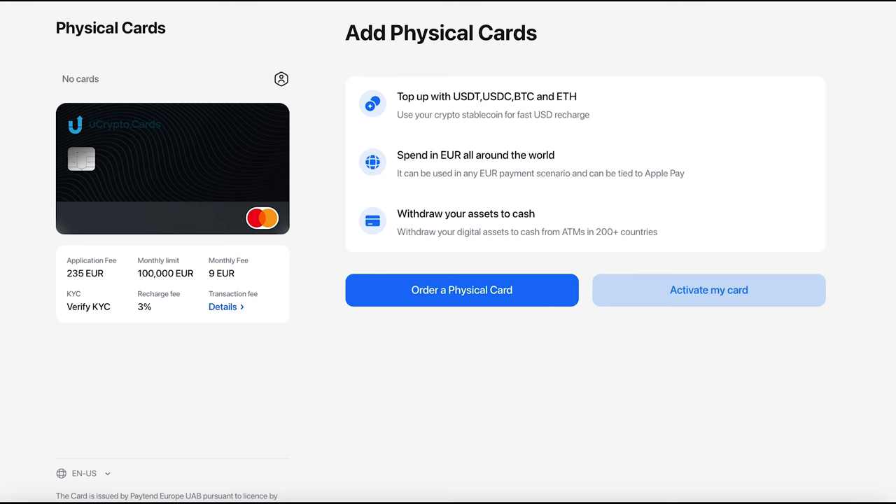
left_click(462, 290)
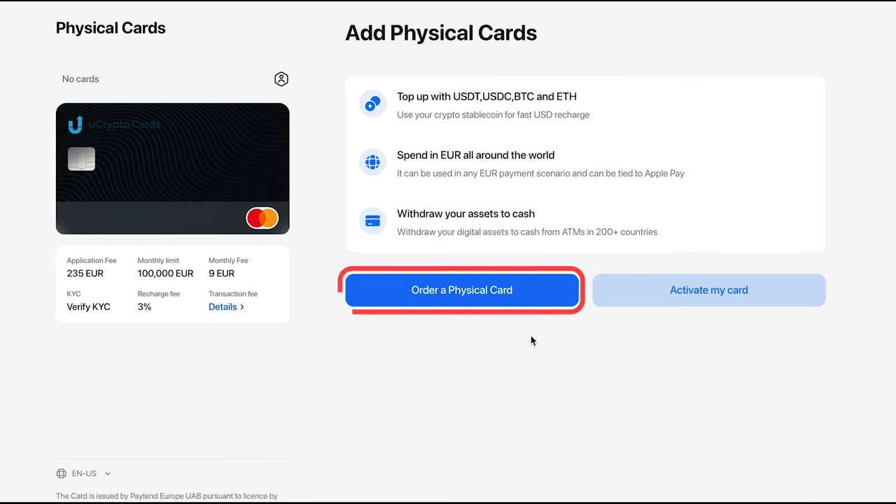
left_click(462, 290)
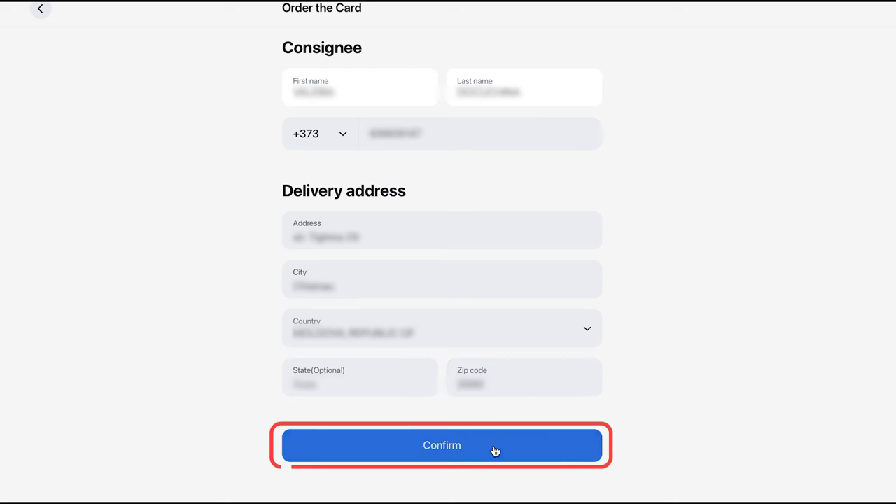
left_click(442, 445)
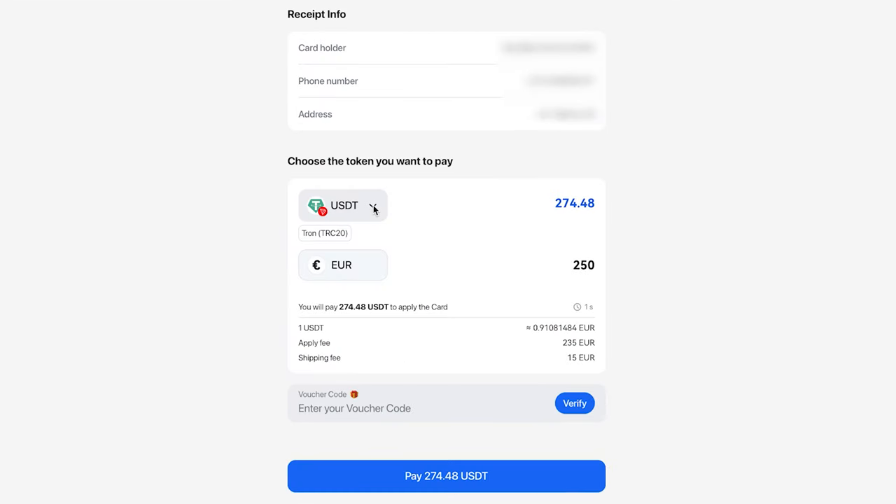
left_click(342, 205)
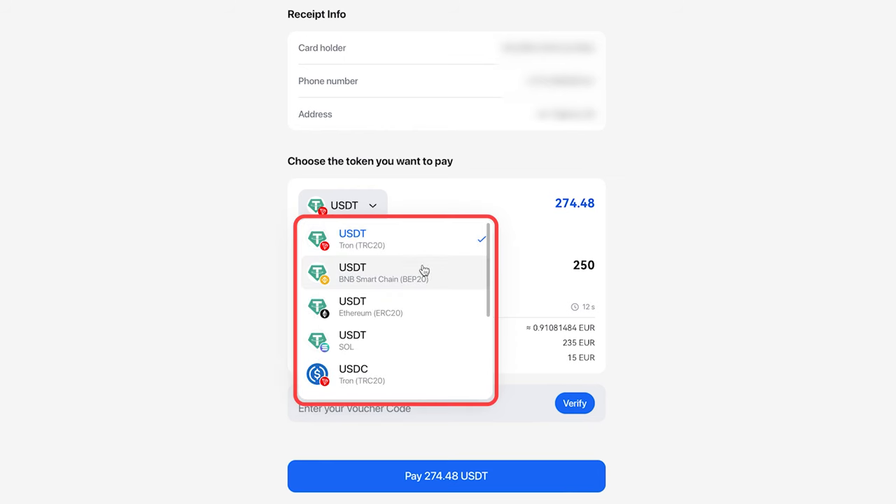
scroll("down", 3)
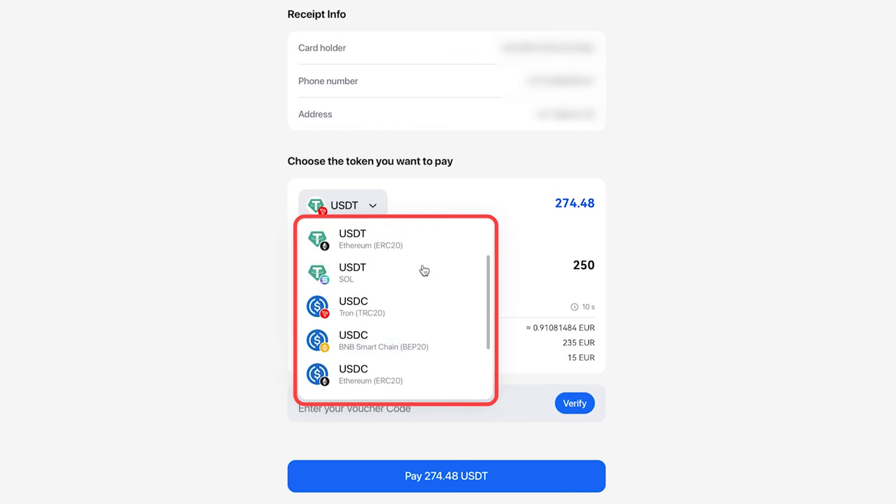
scroll("down", 3)
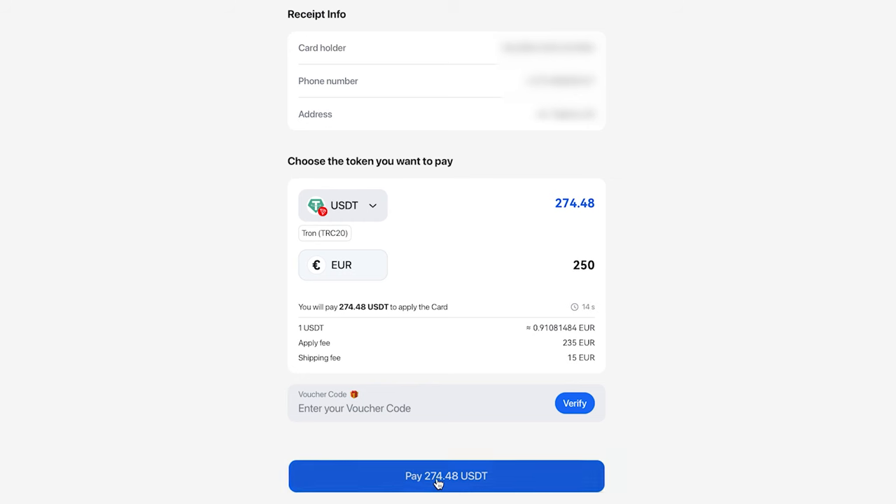
left_click(446, 476)
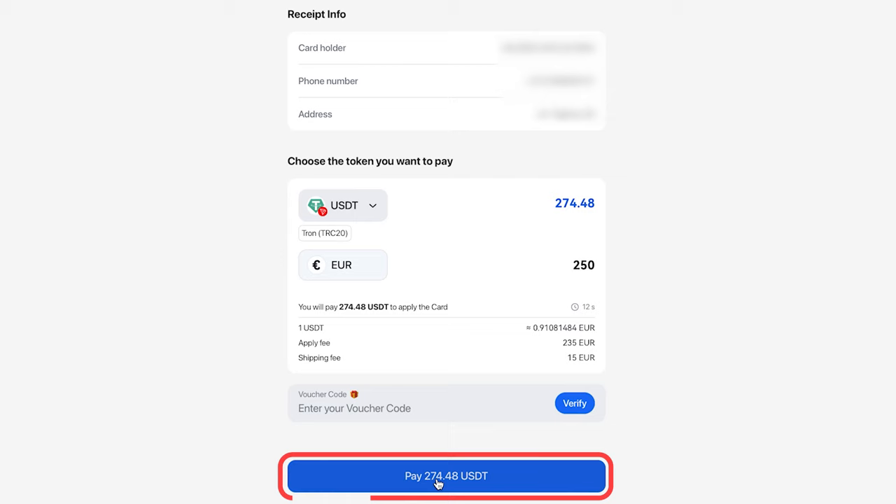
Pay 274.48 USDT on Tron to show the TRC20 QR deposit page, then finish with Done.
left_click(445, 476)
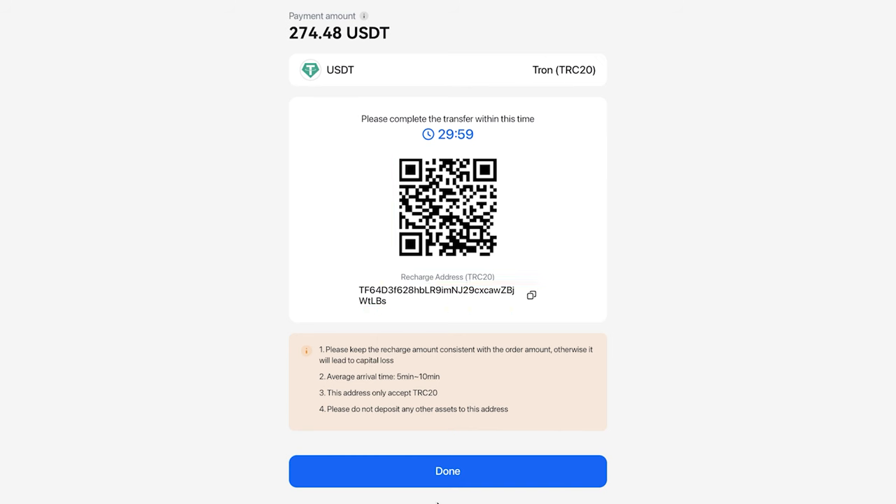
left_click(448, 471)
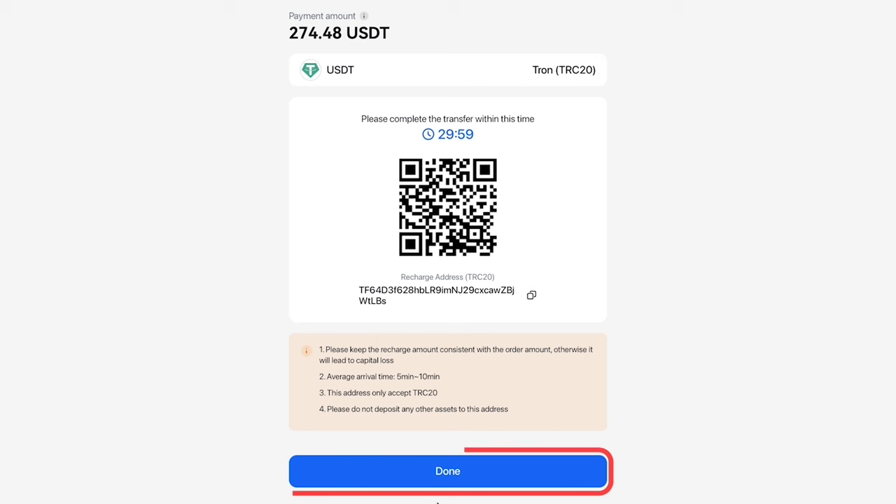